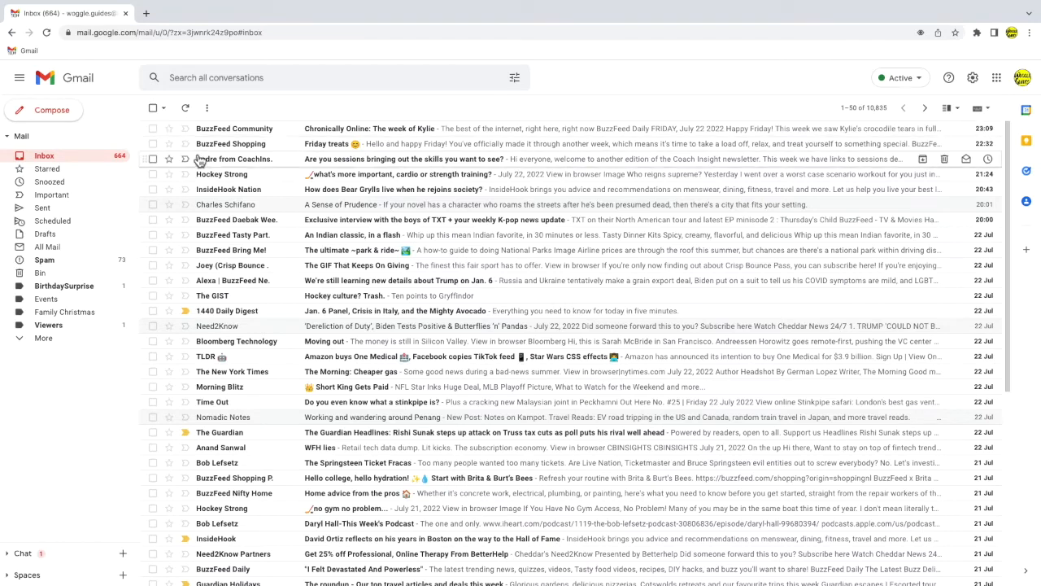
Open the Hockey Strong email 'what's more important, cardio or strength training?'.
left_click(404, 174)
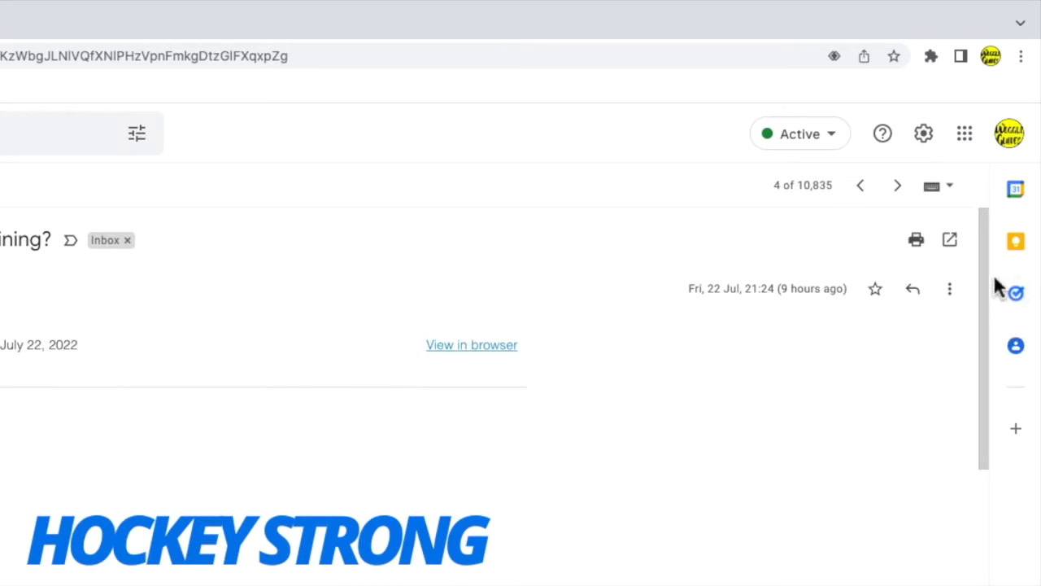
mouse_move(1016, 240)
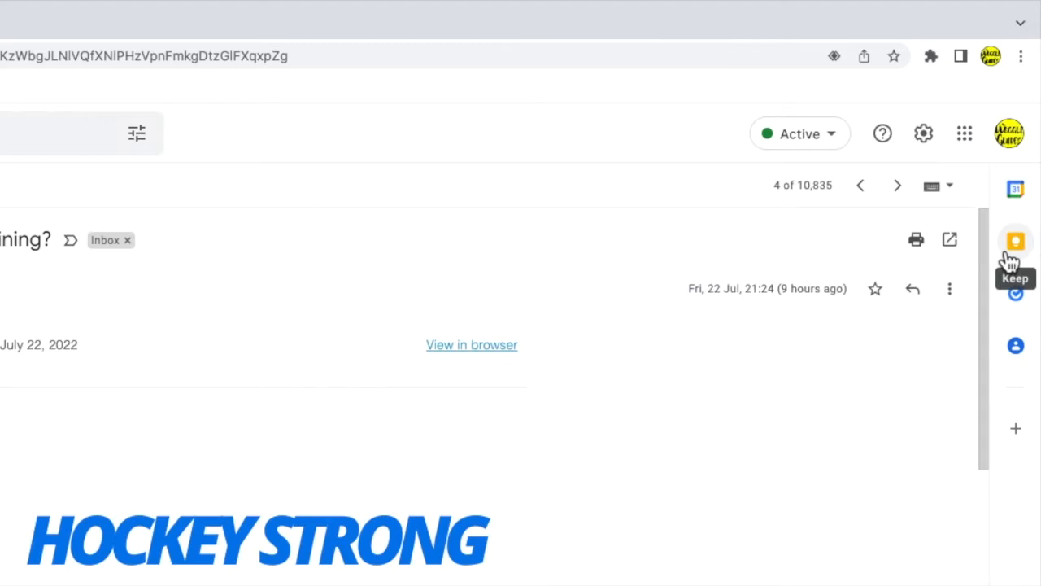
Show the Google Keep notes panel beside the Hockey Strong email.
left_click(1016, 240)
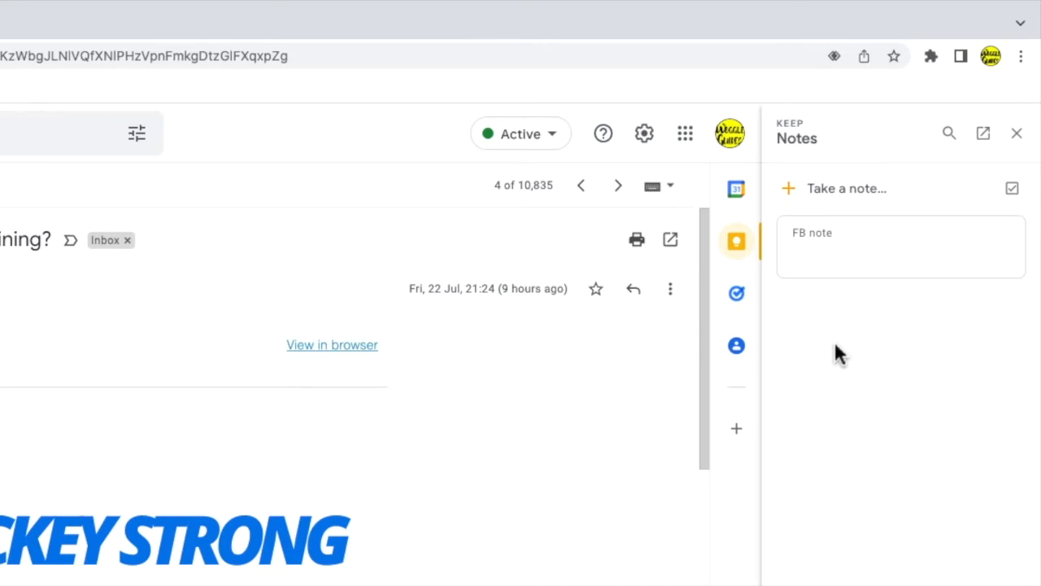
Write a new email-linked Keep note titled 'Hockey' with the body 'Important!'.
left_click(847, 188)
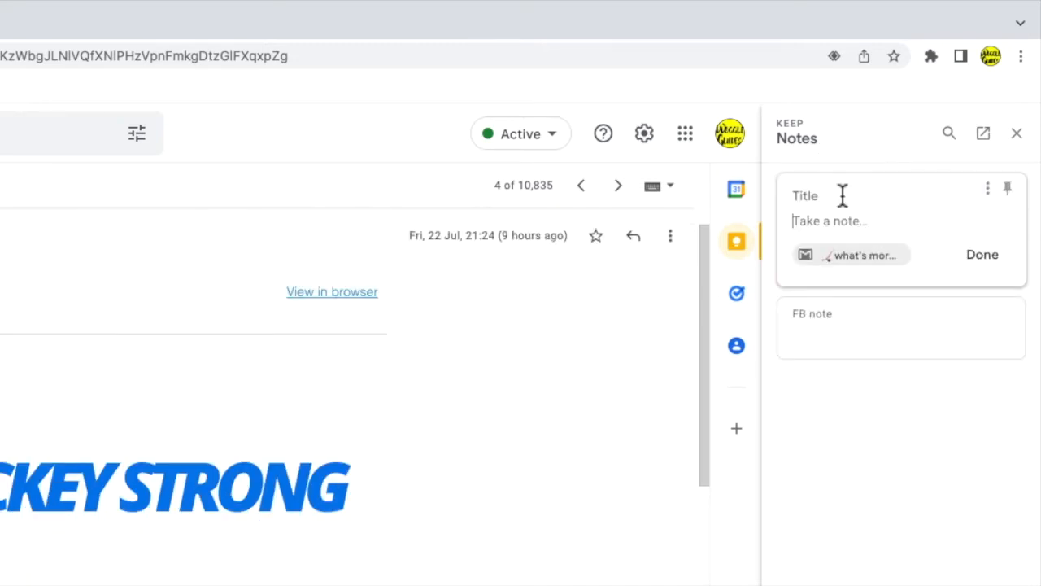
mouse_move(858, 281)
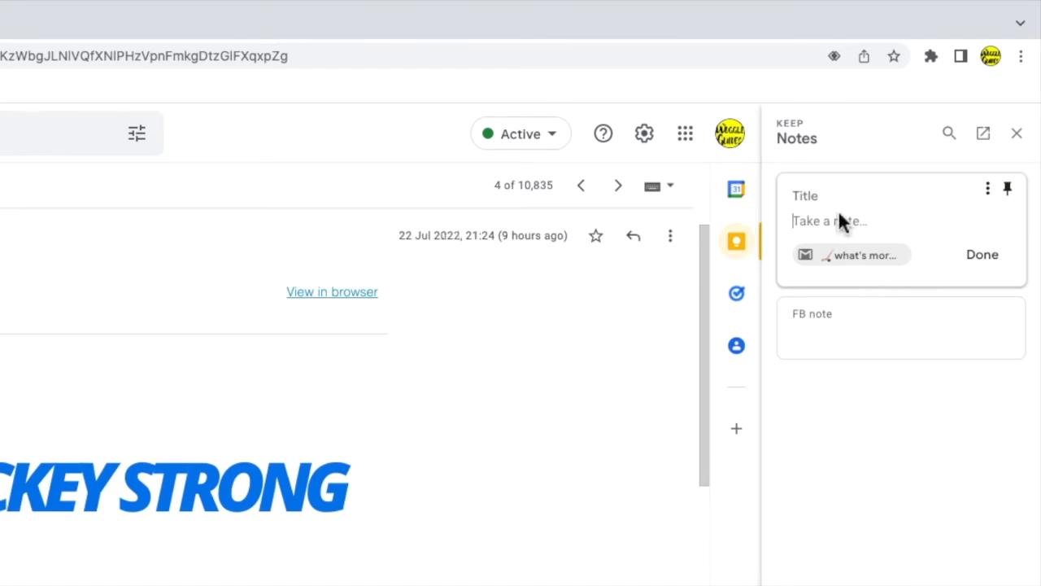
type("Hockey")
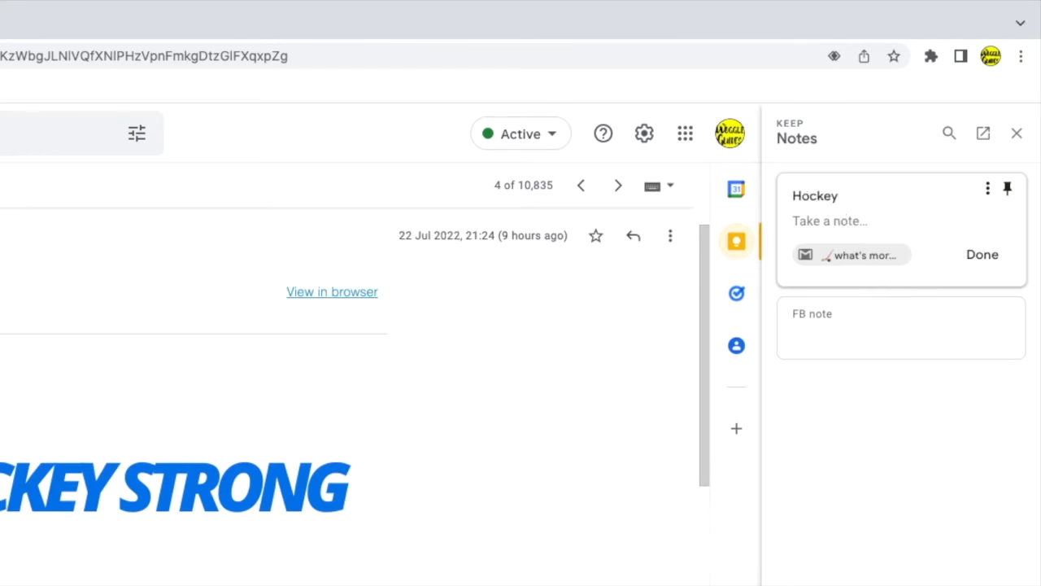
type("Important")
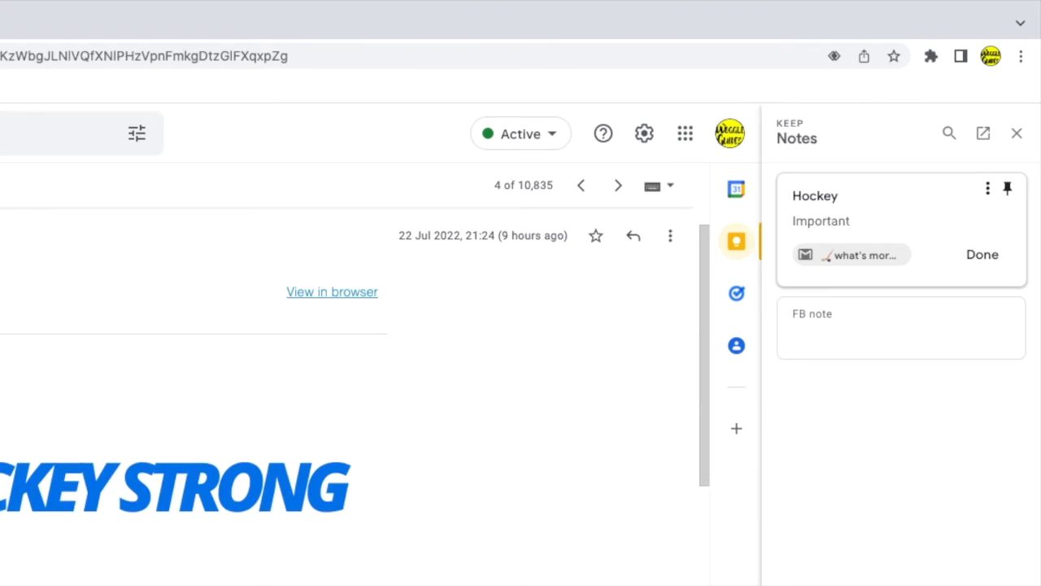
type("!")
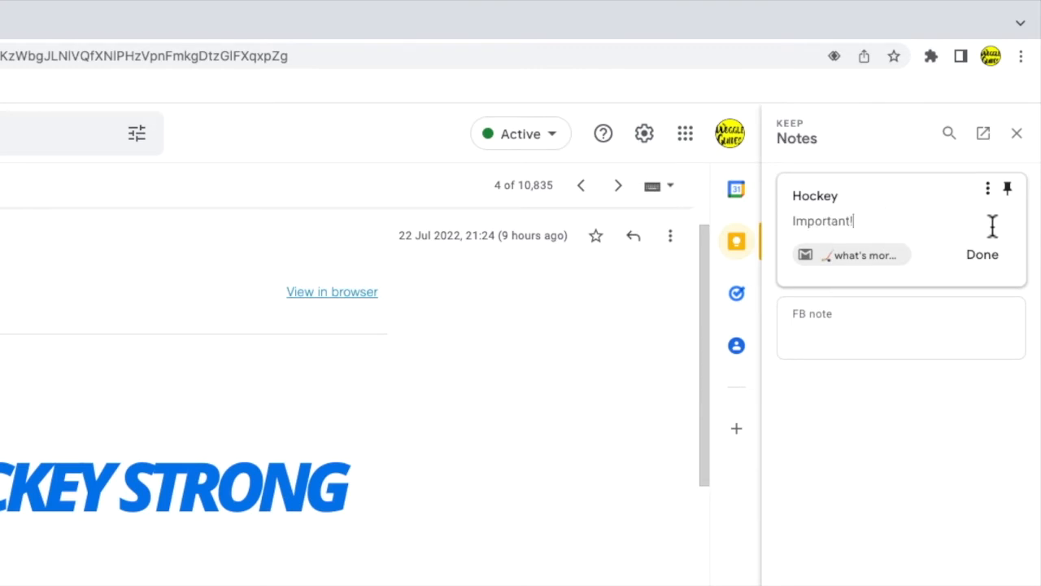
mouse_move(1008, 188)
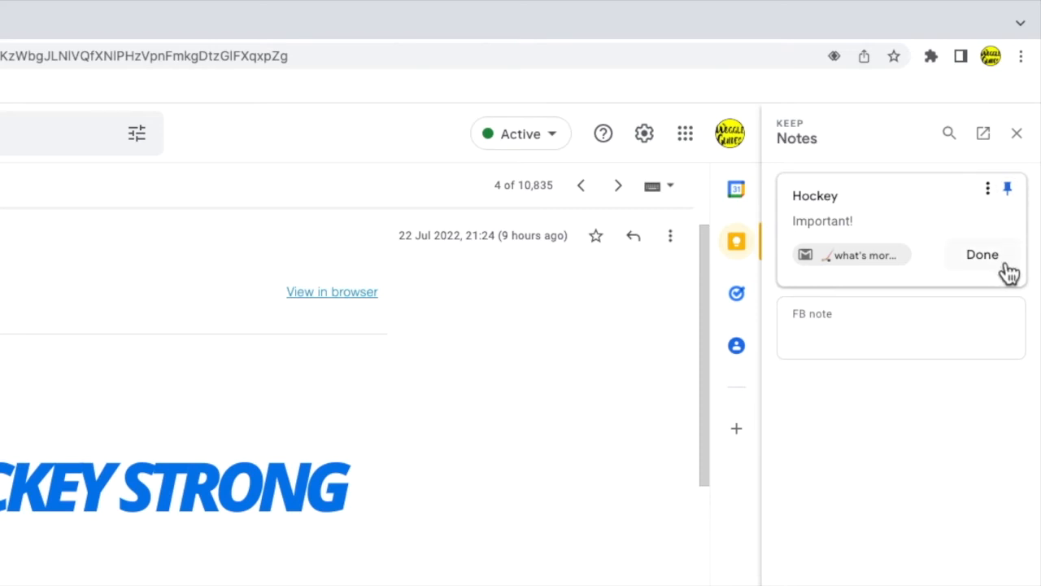
Save the Hockey note and reopen it from the related notes list.
left_click(982, 254)
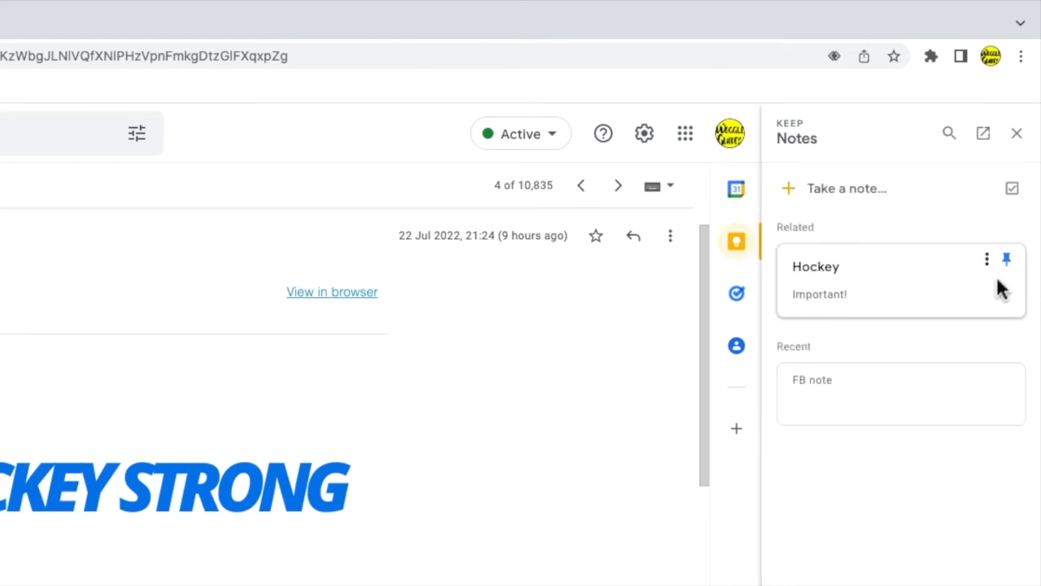
mouse_move(918, 352)
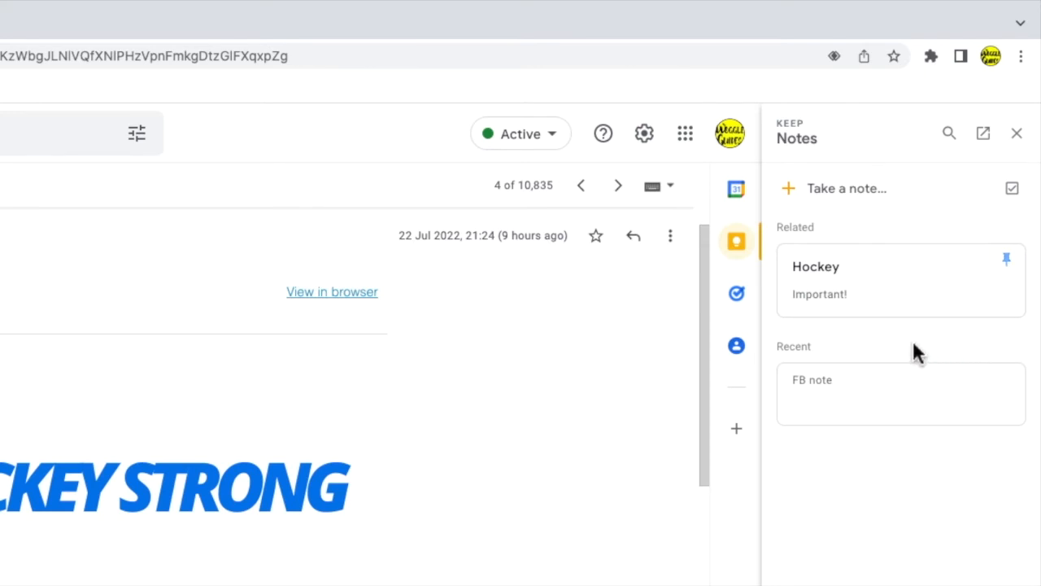
left_click(820, 294)
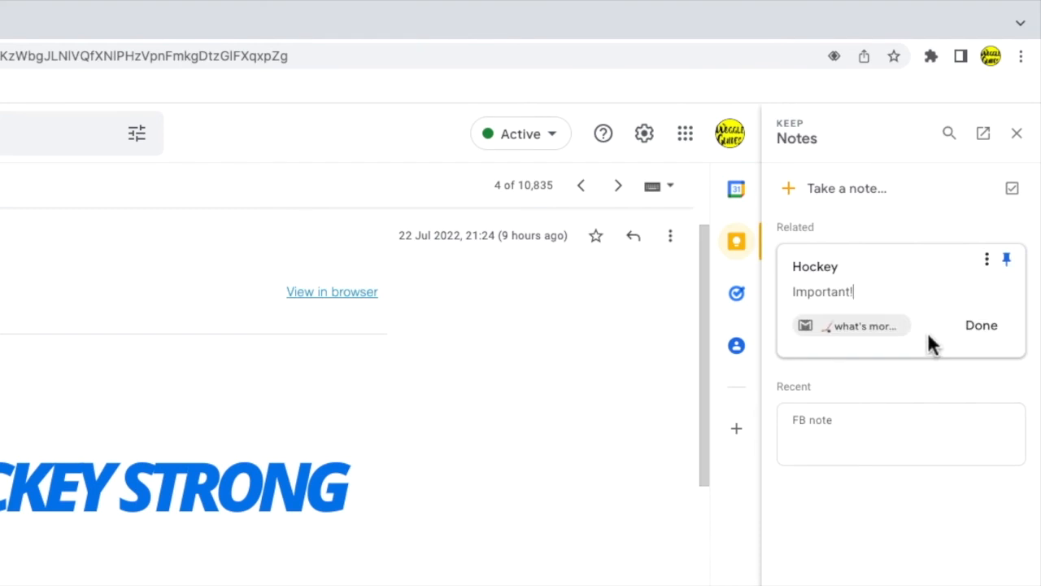
mouse_move(905, 350)
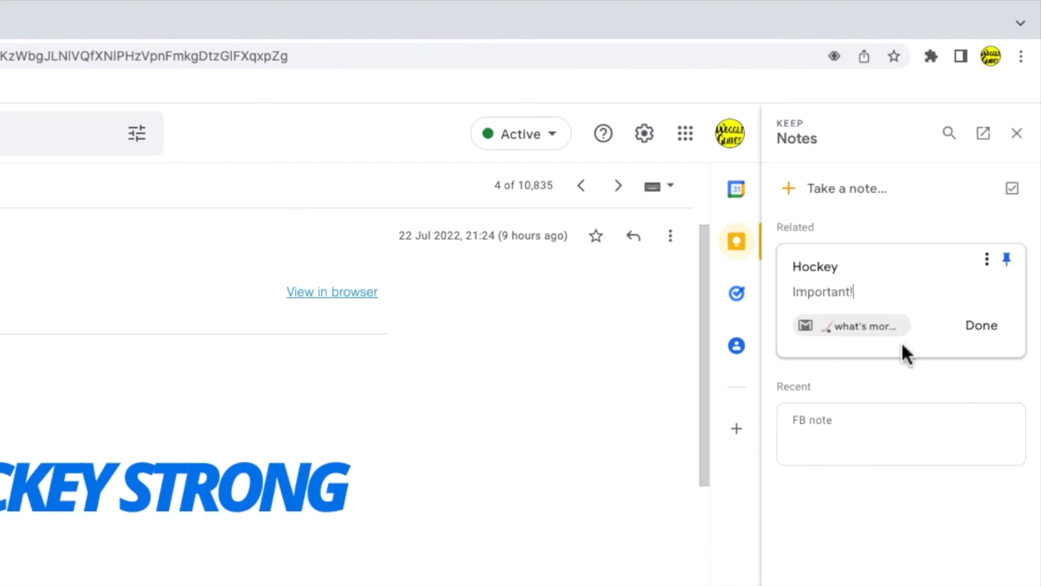